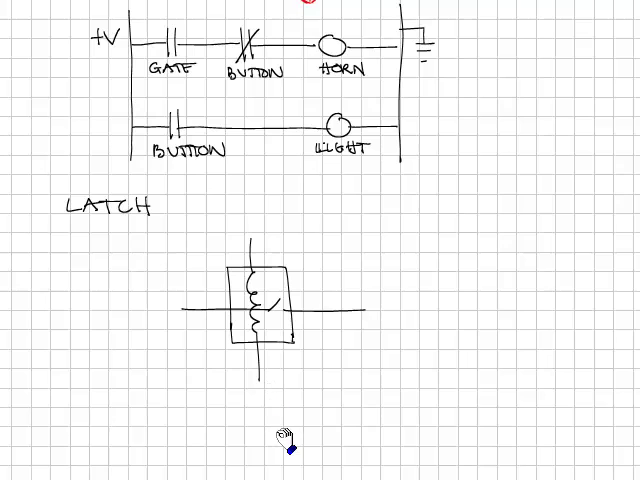
mouse_move(310, 436)
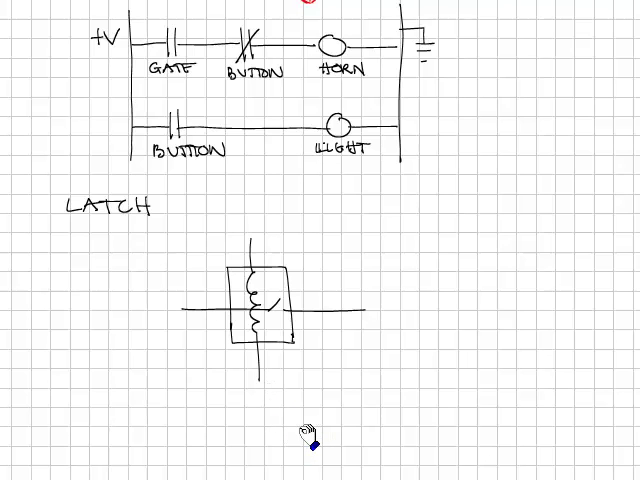
mouse_move(328, 378)
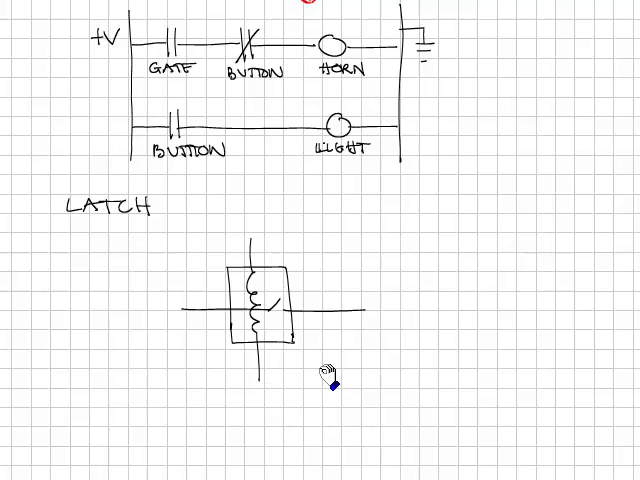
mouse_move(328, 428)
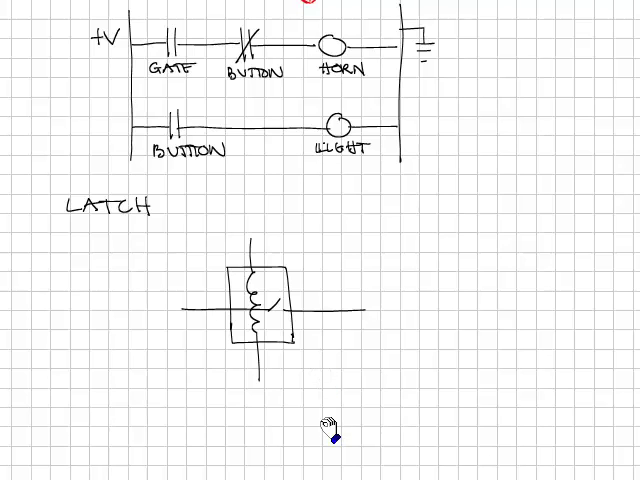
mouse_move(304, 420)
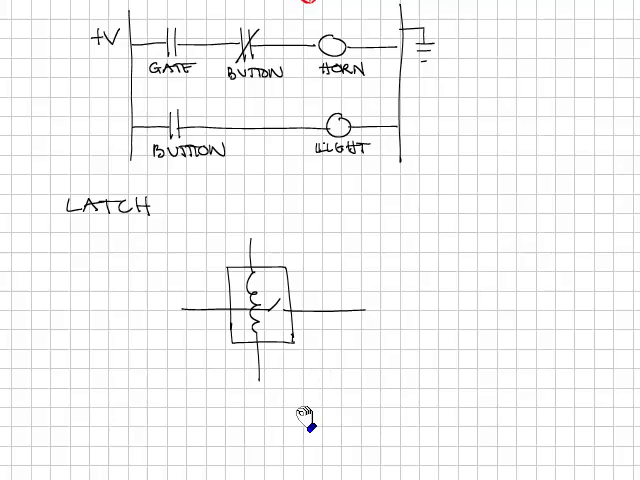
mouse_move(268, 408)
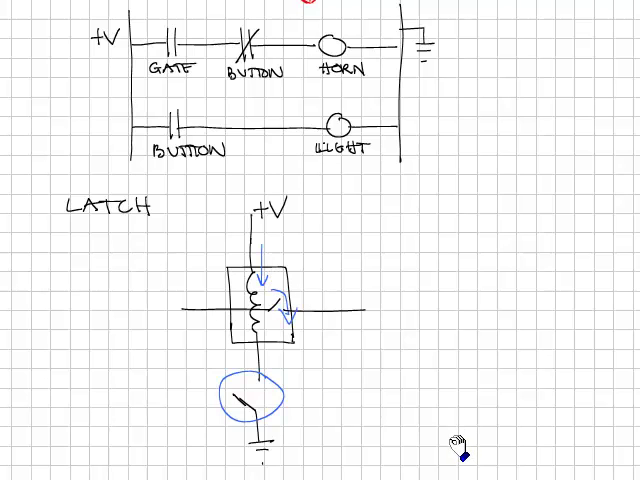
mouse_move(252, 402)
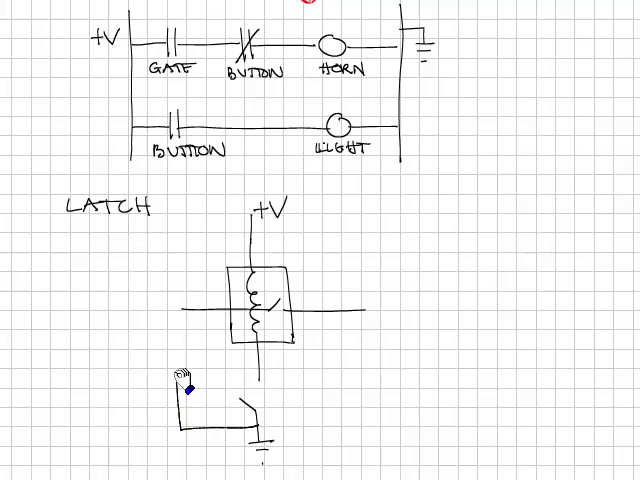
Step: Draw the wire from the switch up and across to the relay contact, closing the latch loop
left_click_drag(184, 376, 370, 310)
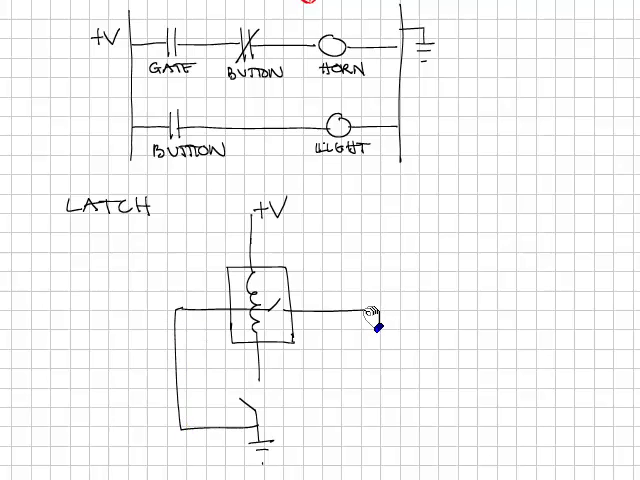
left_click_drag(368, 310, 364, 360)
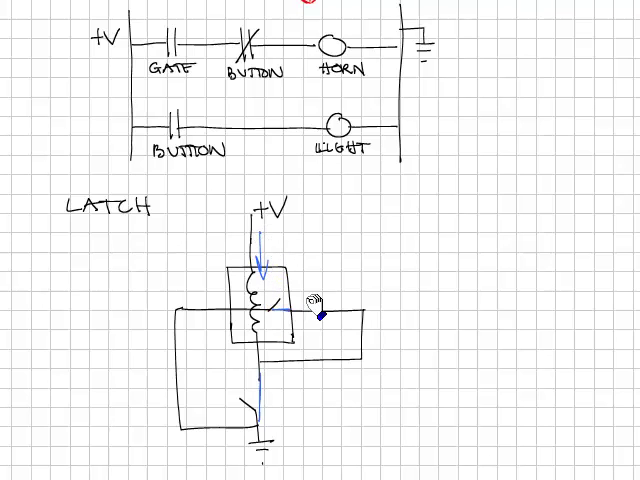
mouse_move(288, 382)
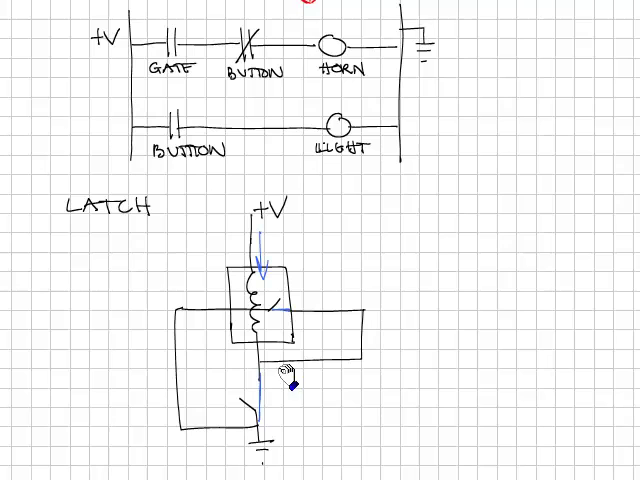
mouse_move(270, 430)
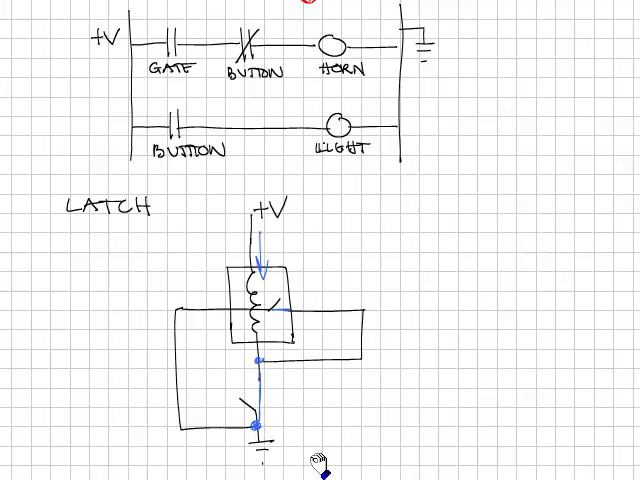
mouse_move(270, 424)
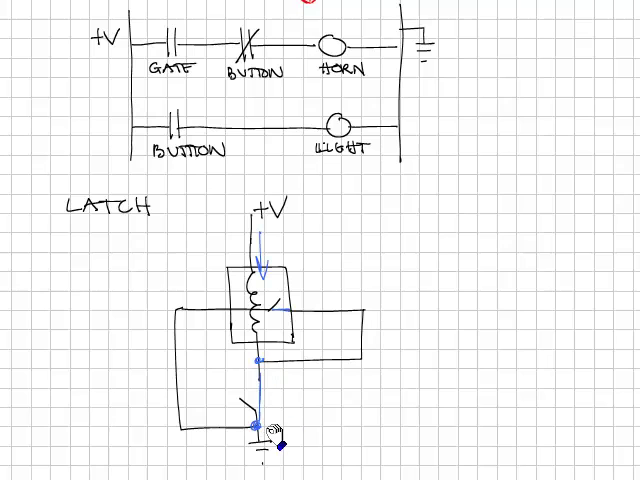
mouse_move(300, 408)
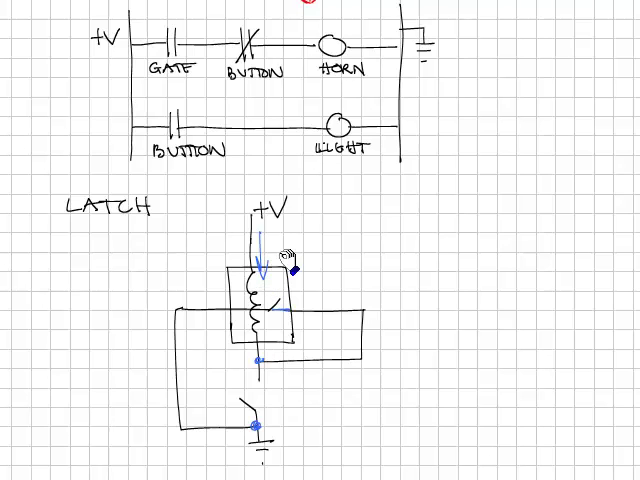
mouse_move(258, 438)
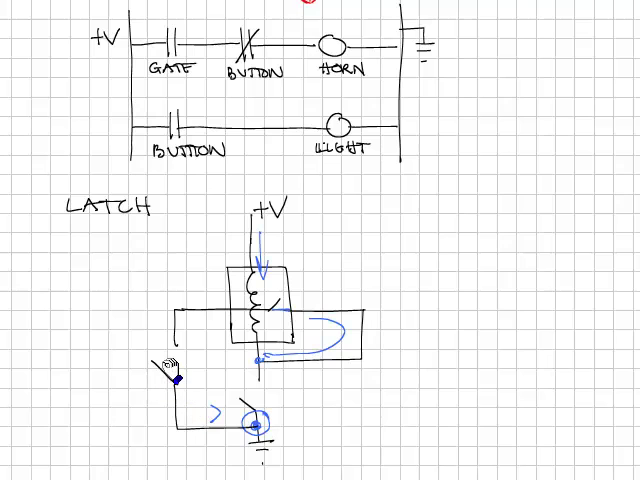
mouse_move(172, 370)
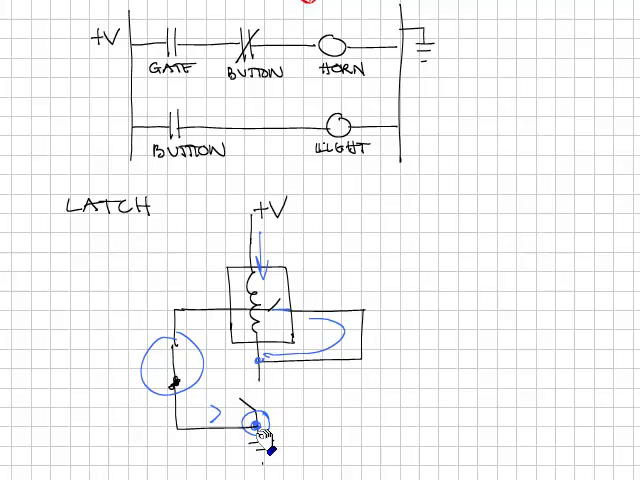
mouse_move(256, 432)
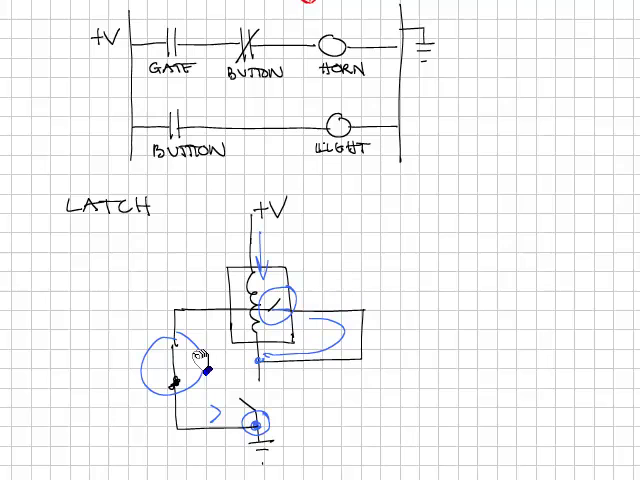
mouse_move(276, 408)
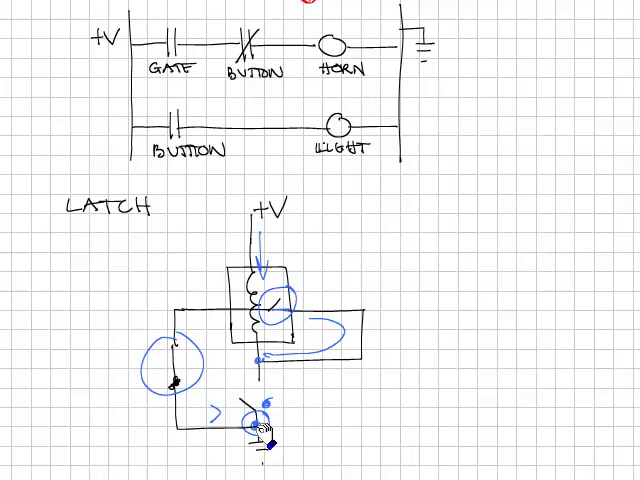
mouse_move(138, 372)
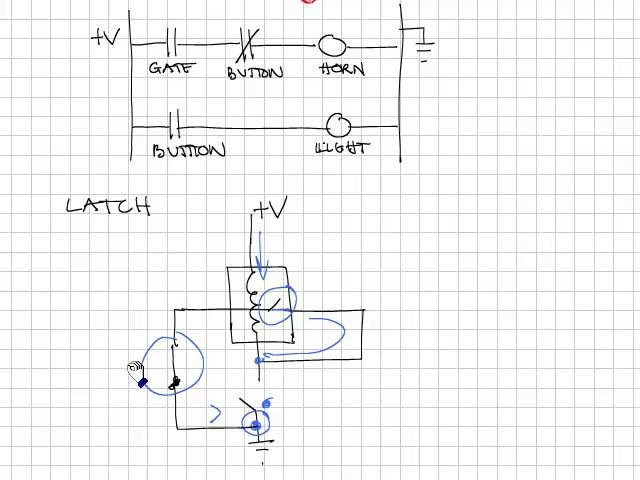
Step: Write 'NC' beside the circled normally closed contact on the return wire
type("NC")
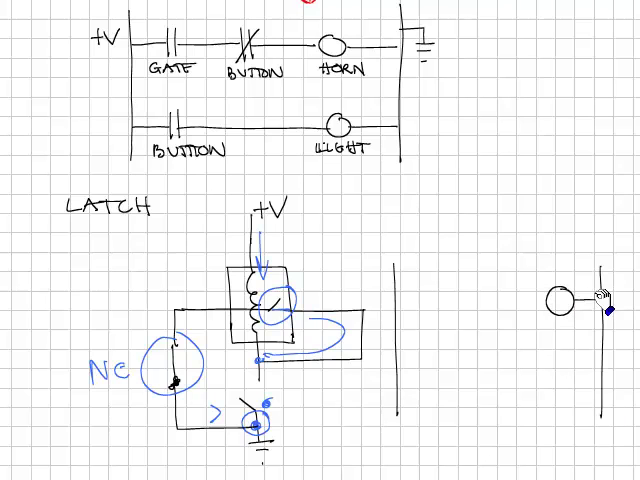
Step: Label the new rung's coil, starting the text 'LATCH'
type("L")
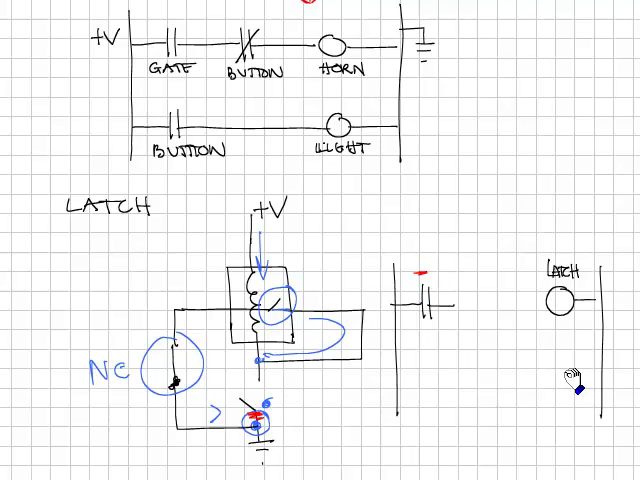
mouse_move(576, 368)
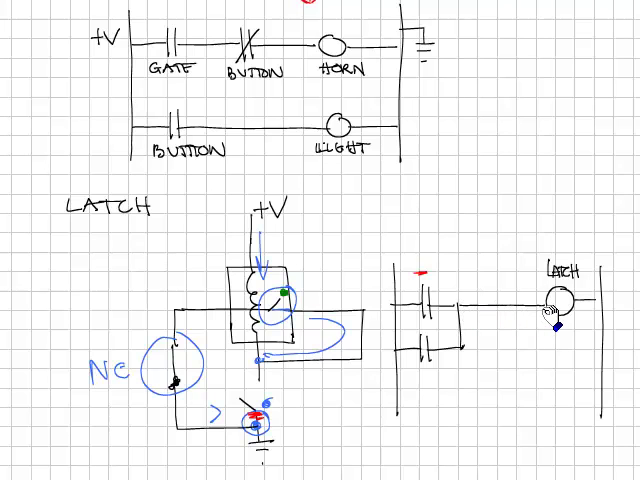
mouse_move(616, 426)
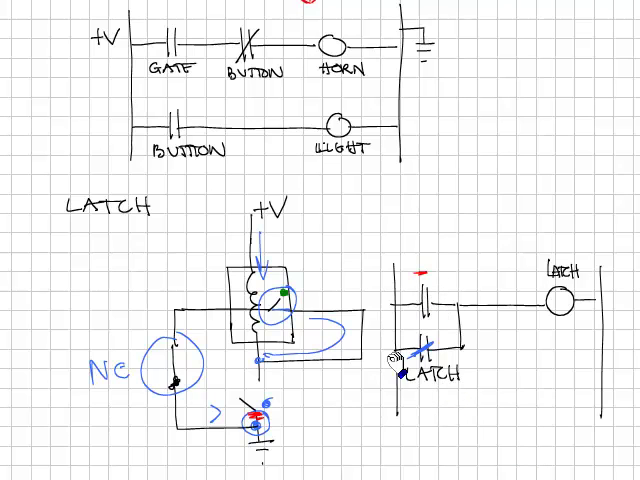
mouse_move(616, 344)
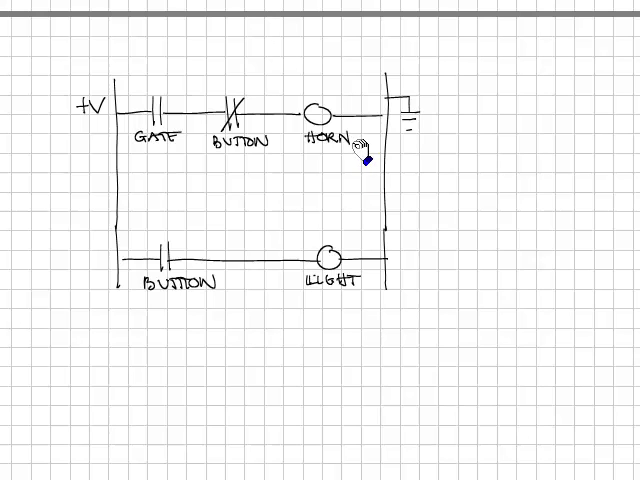
Step: Relabel the light-gate rung's HORN coil as 'LATCH'
type("LATCH")
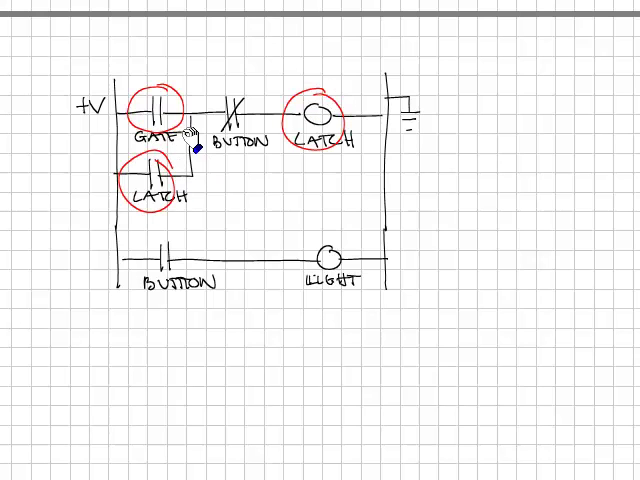
mouse_move(318, 118)
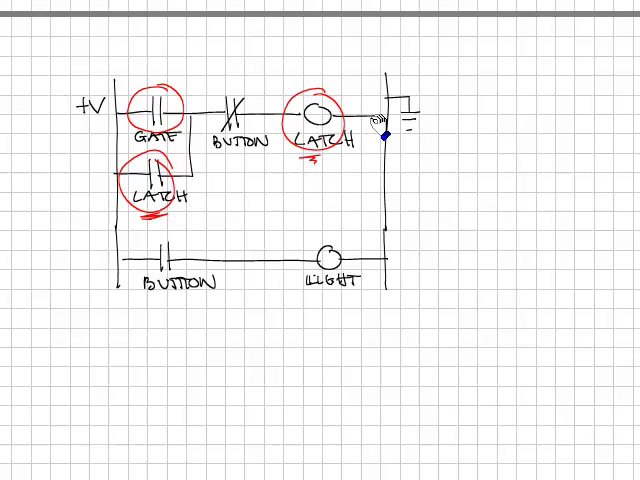
mouse_move(250, 78)
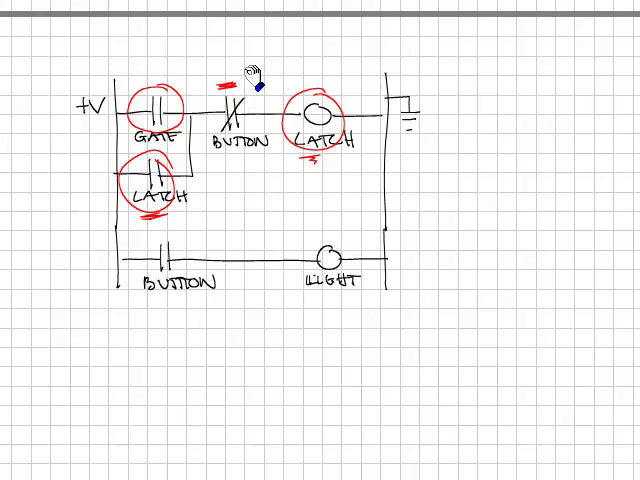
mouse_move(592, 198)
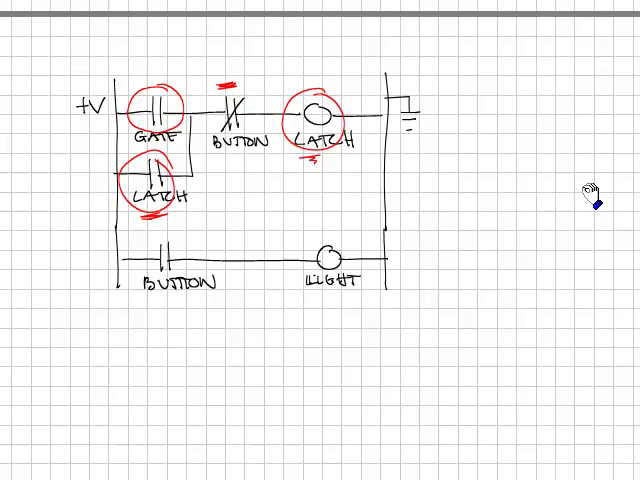